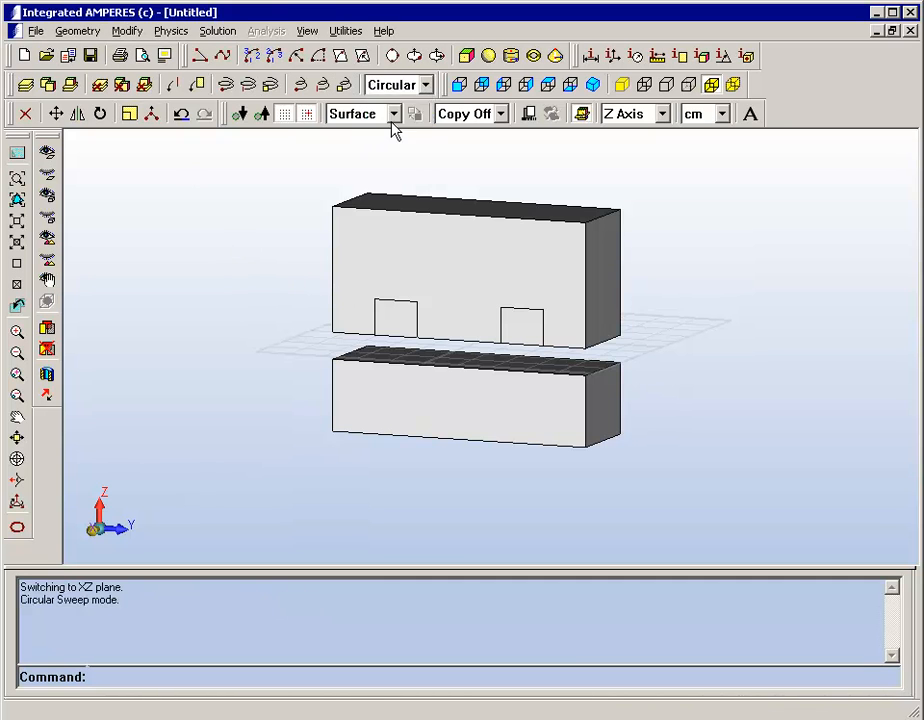
Sweep the left coil cross-section 90 degrees around its rotation axis with Circular surface sweep
left_click(397, 318)
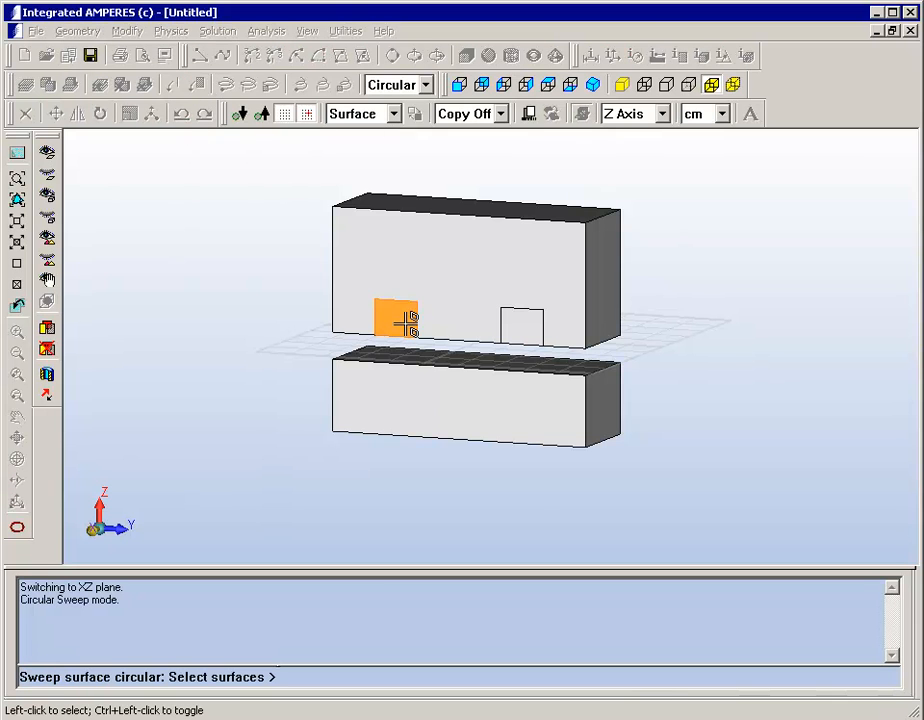
left_click(395, 318)
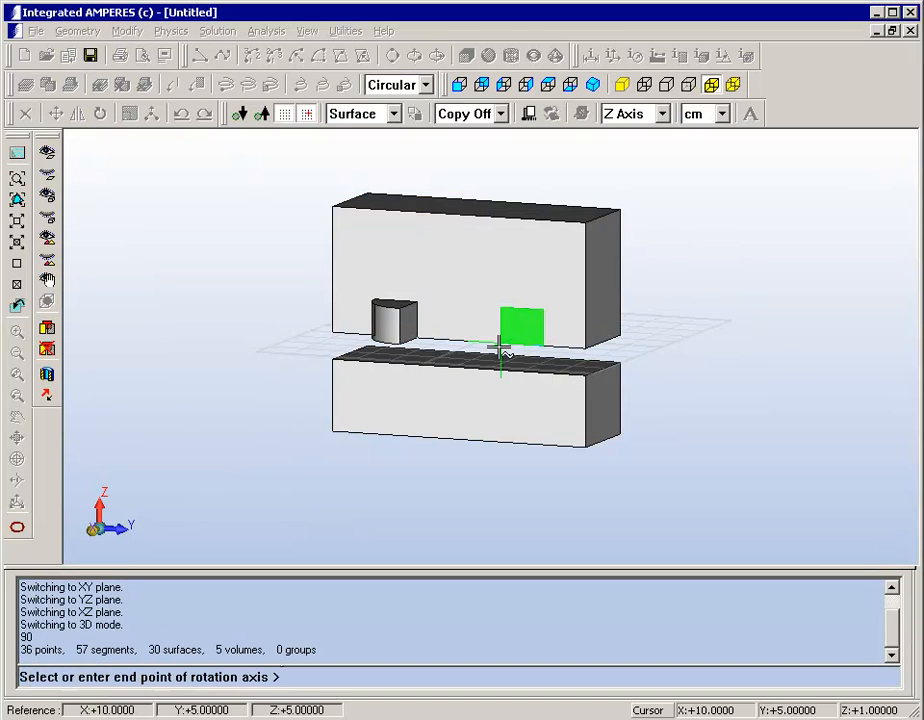
left_click(500, 350)
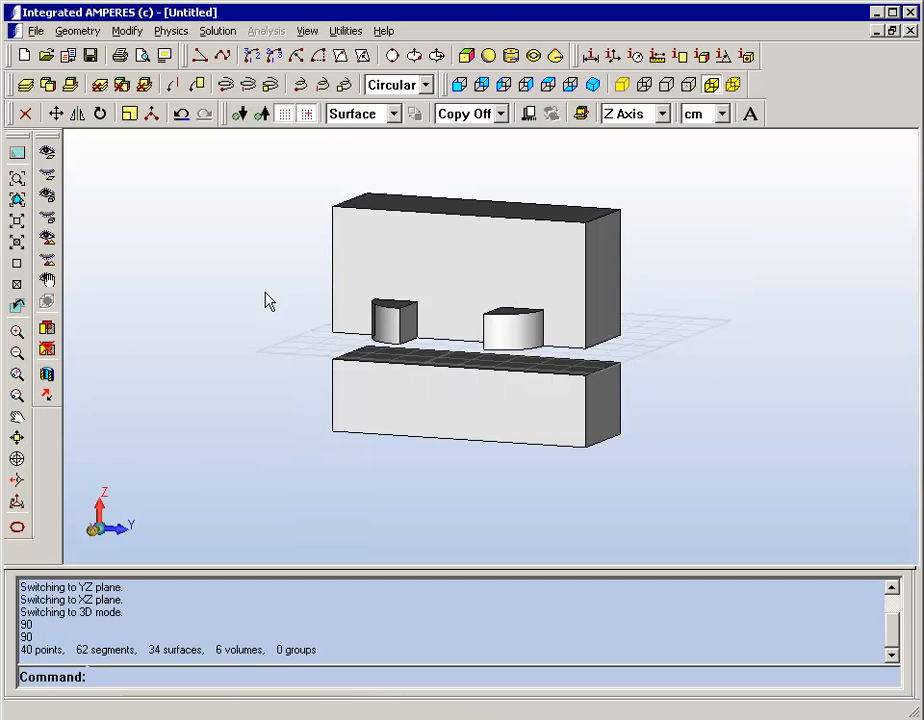
Linearly sweep the left coil end's flat face across to the right coil end
left_click(424, 84)
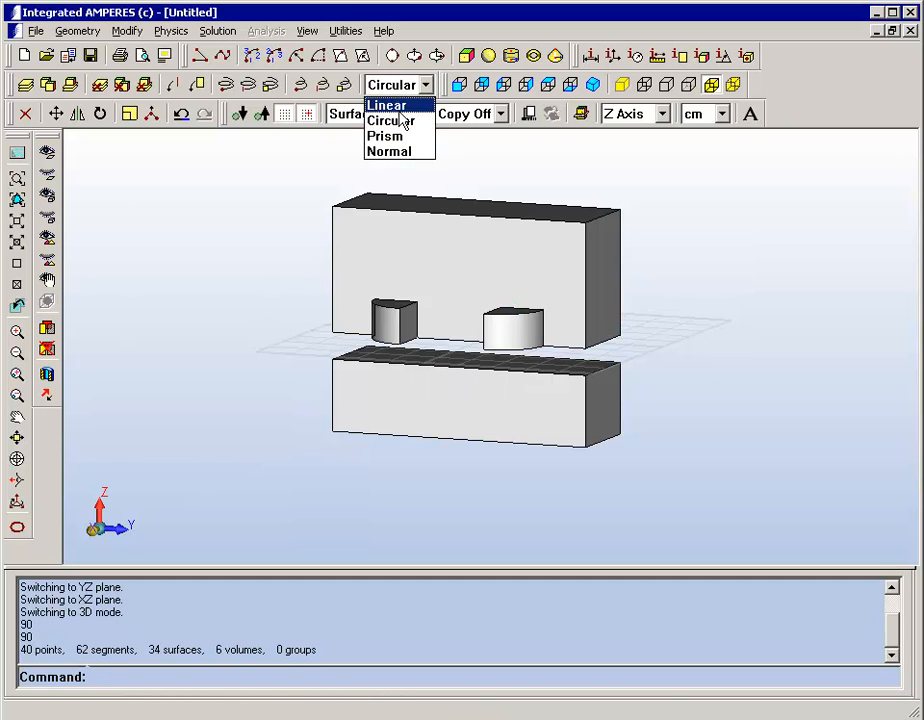
left_click(387, 105)
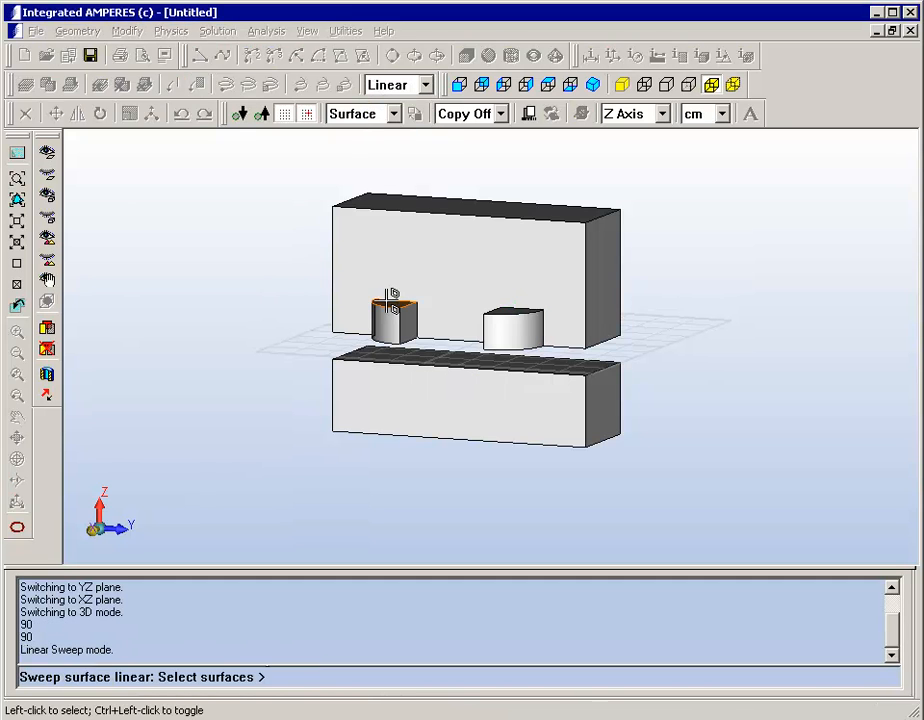
left_click(395, 315)
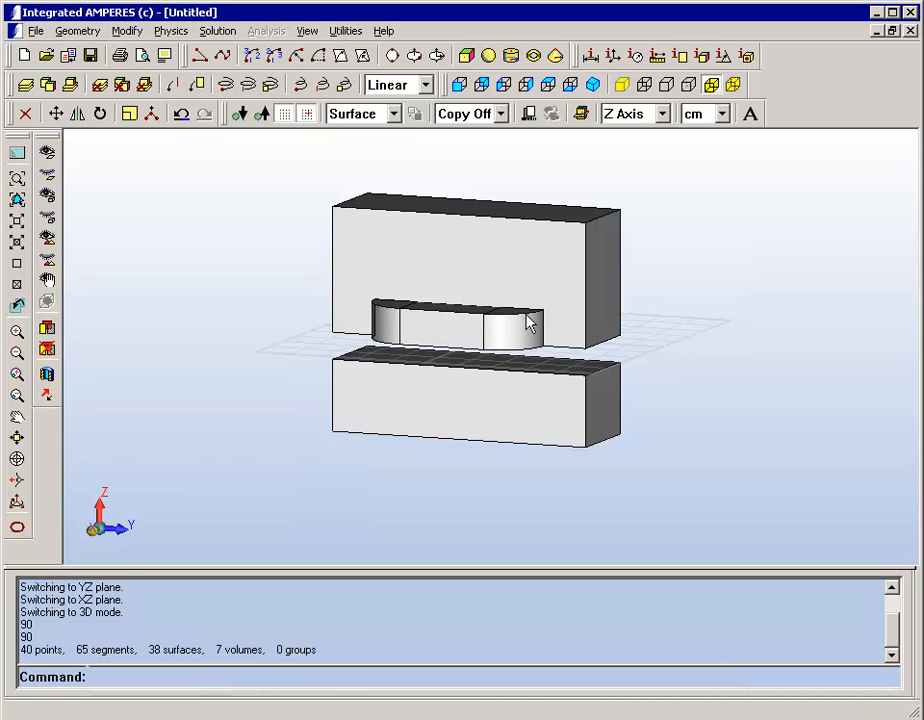
left_click_drag(530, 323, 490, 370)
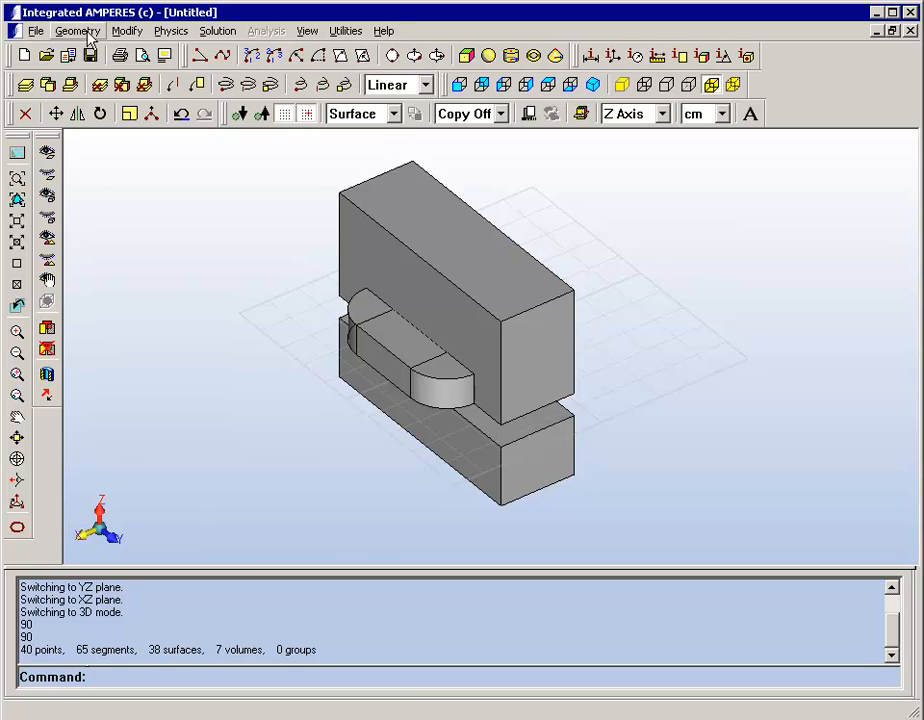
mouse_move(127, 30)
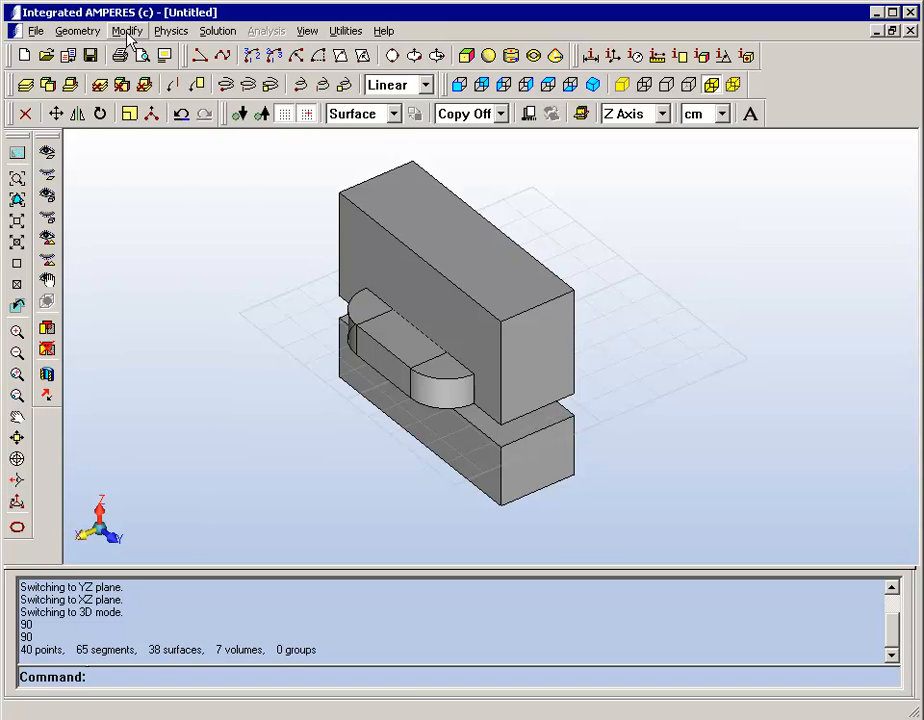
mouse_move(170, 30)
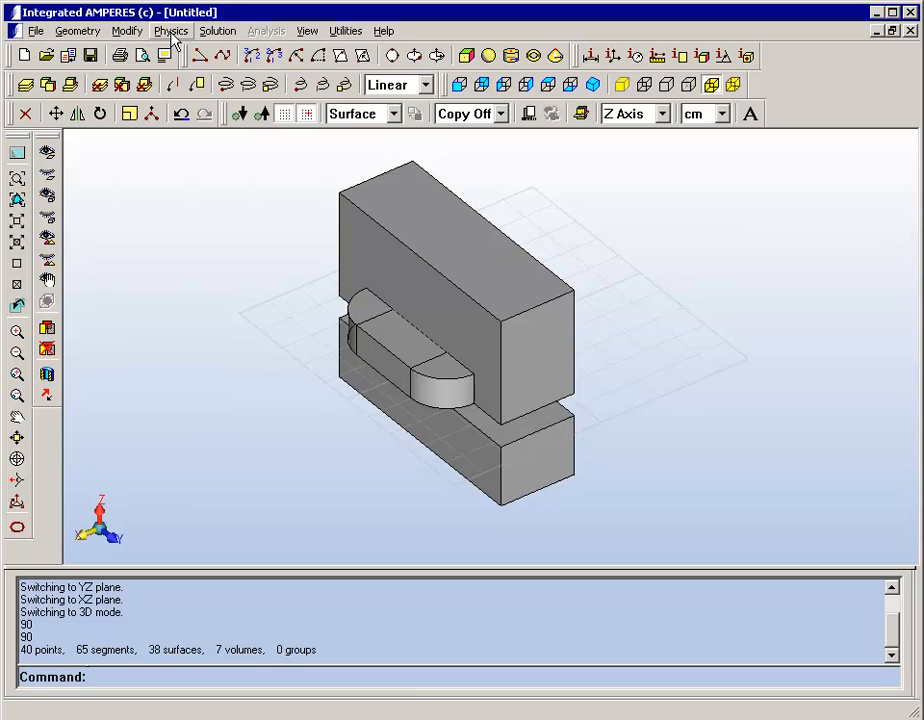
mouse_move(171, 30)
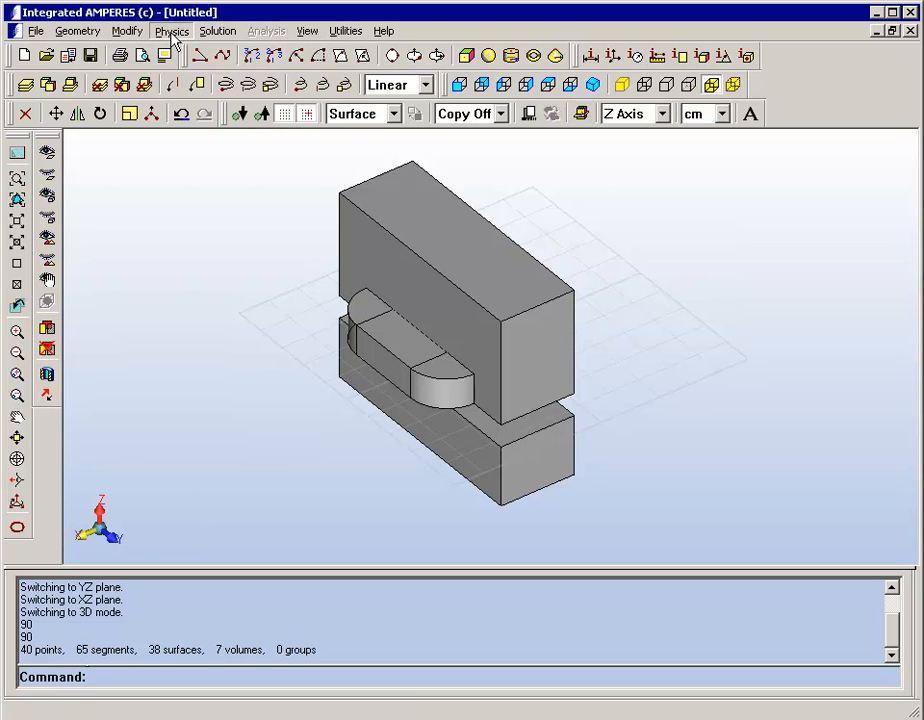
In the Material Table, assign Steel (linear) to the core blocks and Copper to the coil
left_click(171, 30)
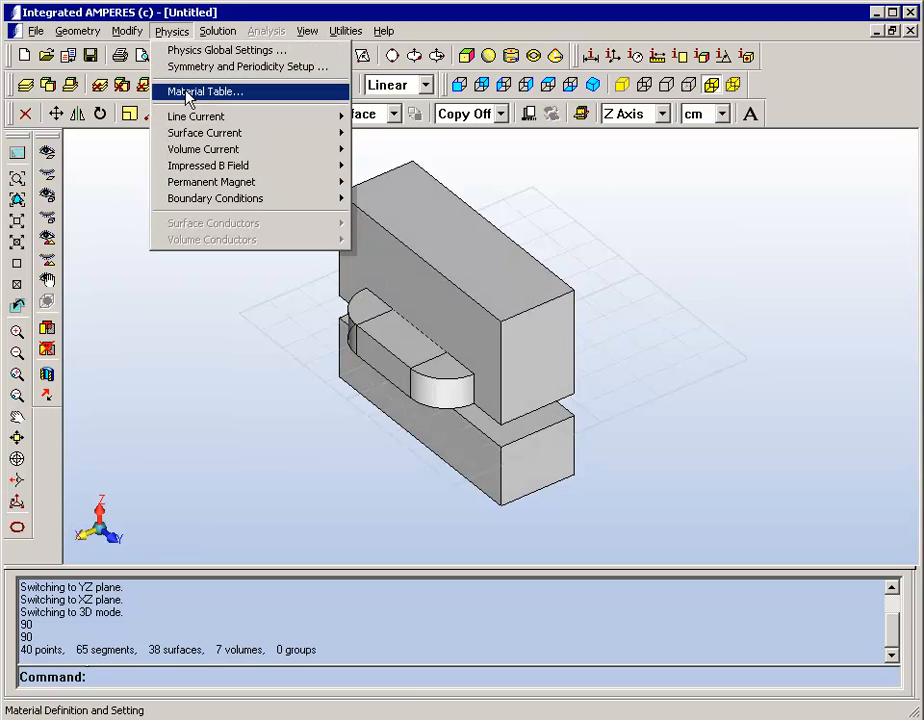
left_click(204, 91)
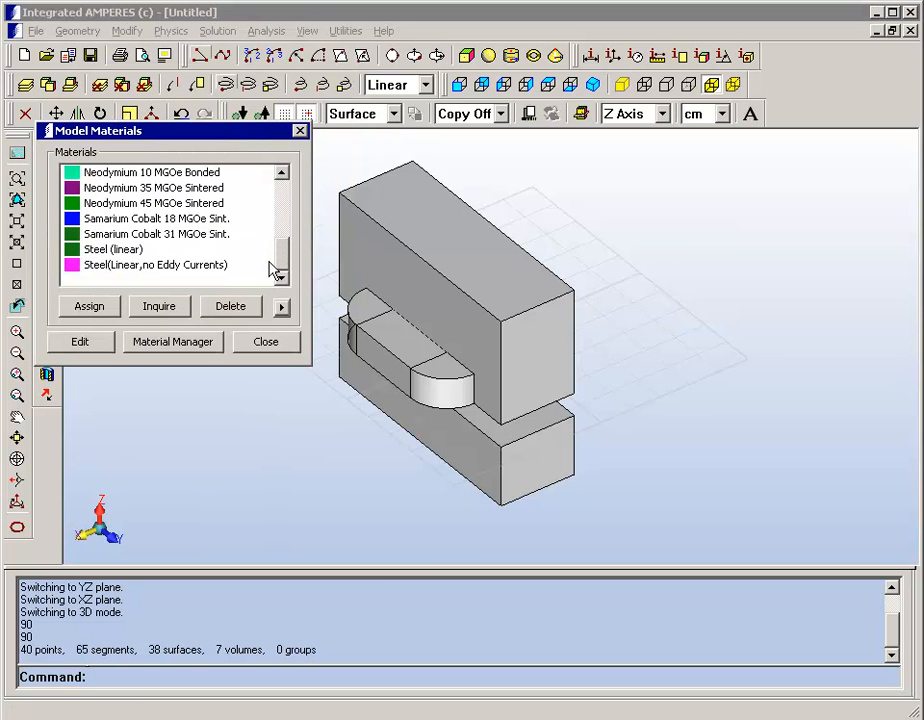
left_click(113, 249)
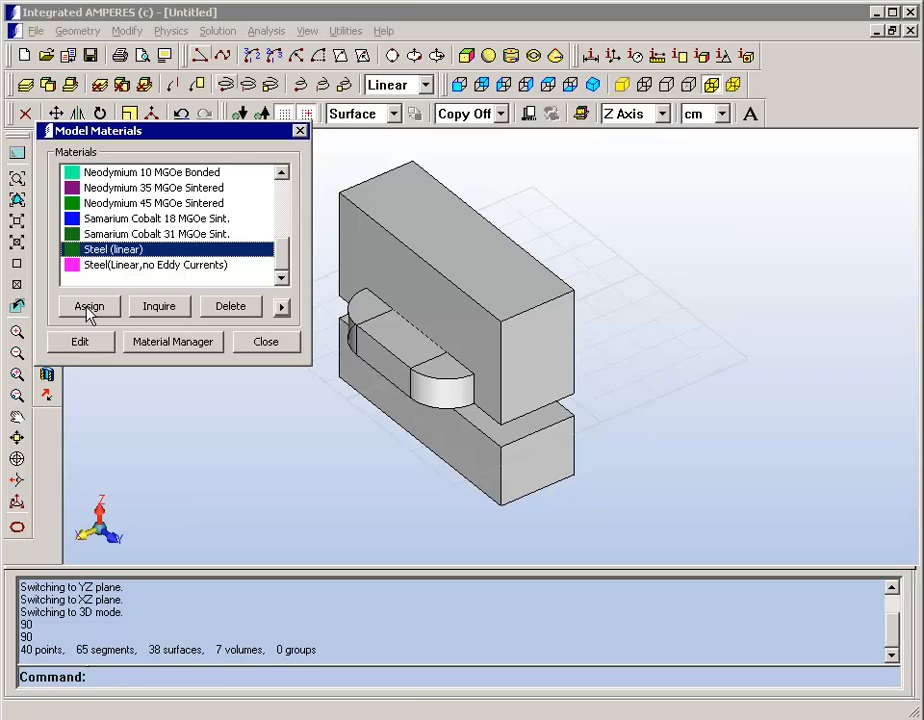
left_click(89, 306)
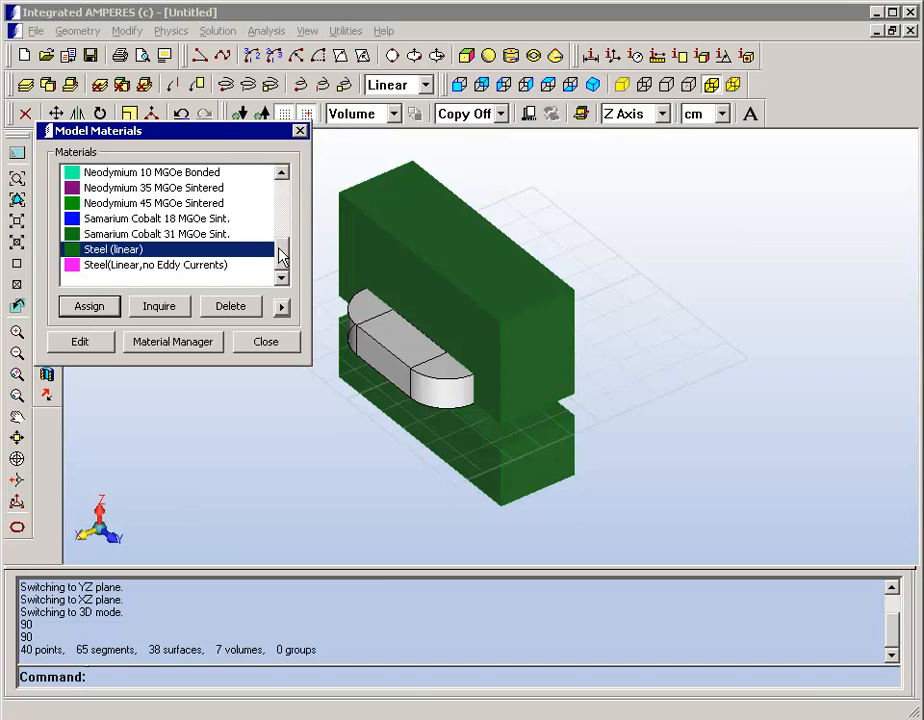
left_click(283, 213)
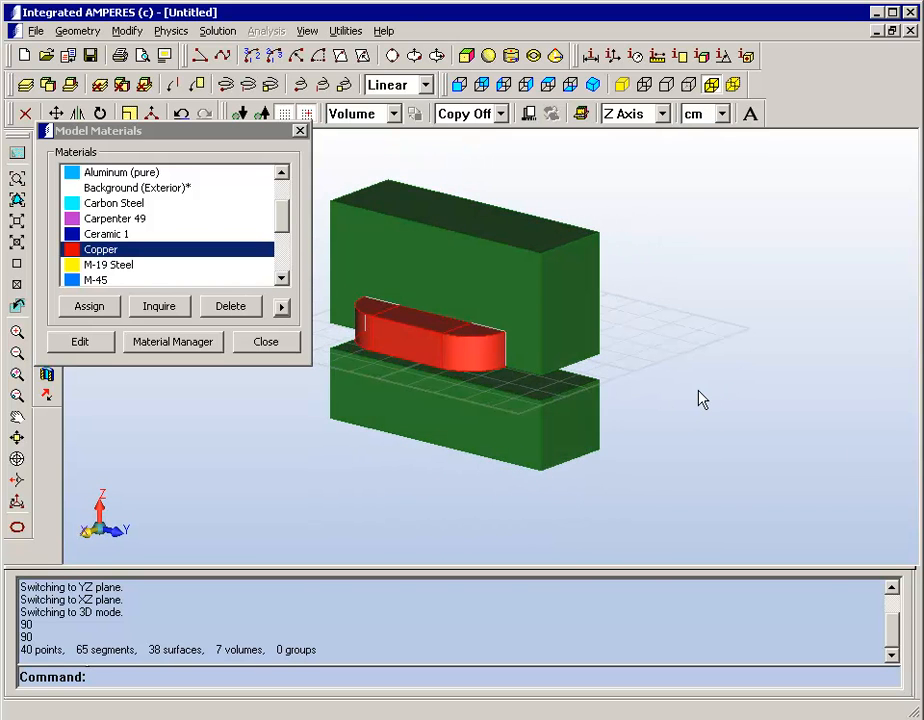
mouse_move(302, 133)
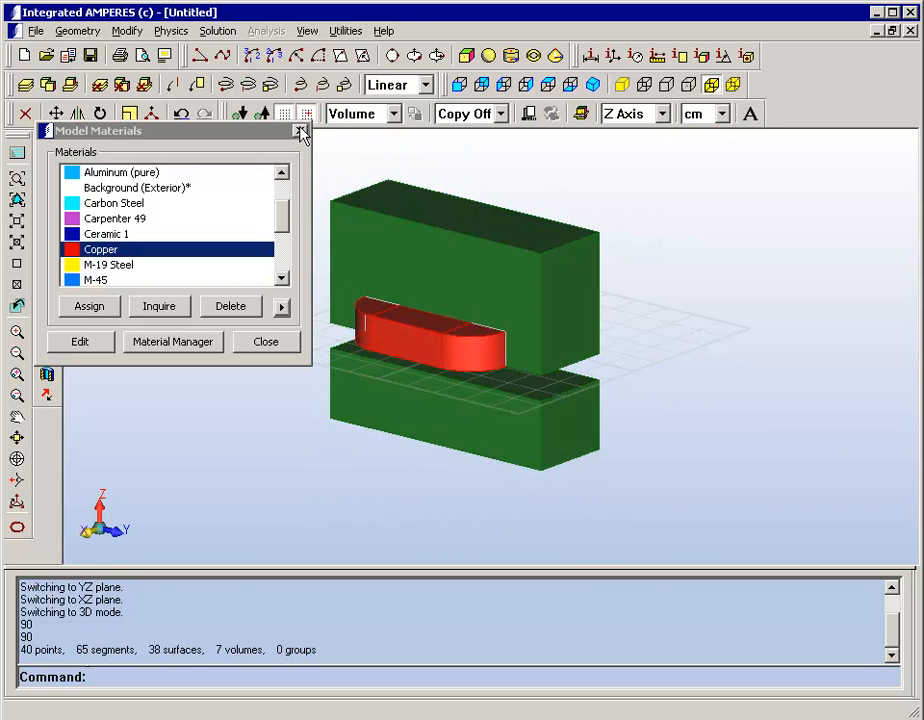
left_click(301, 131)
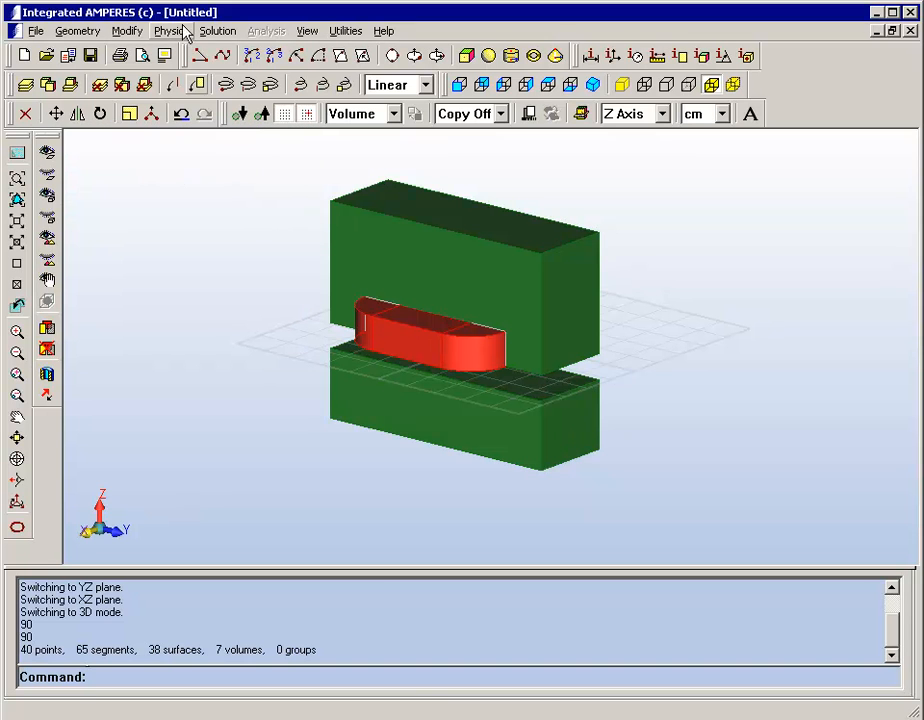
Give the coil a 5000 current following the swept path across all connected volumes
left_click(172, 30)
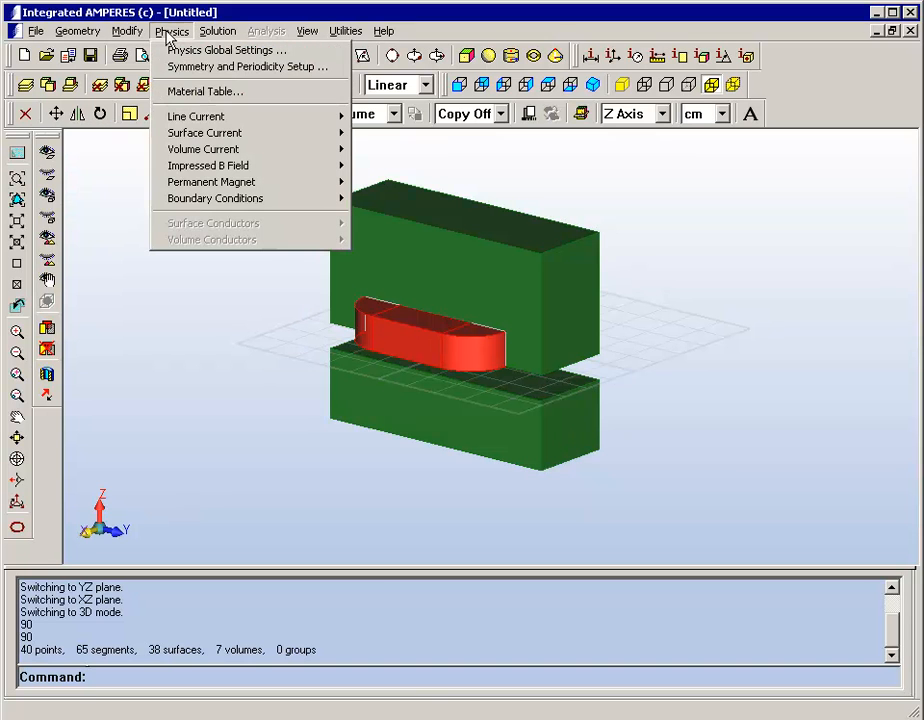
mouse_move(203, 148)
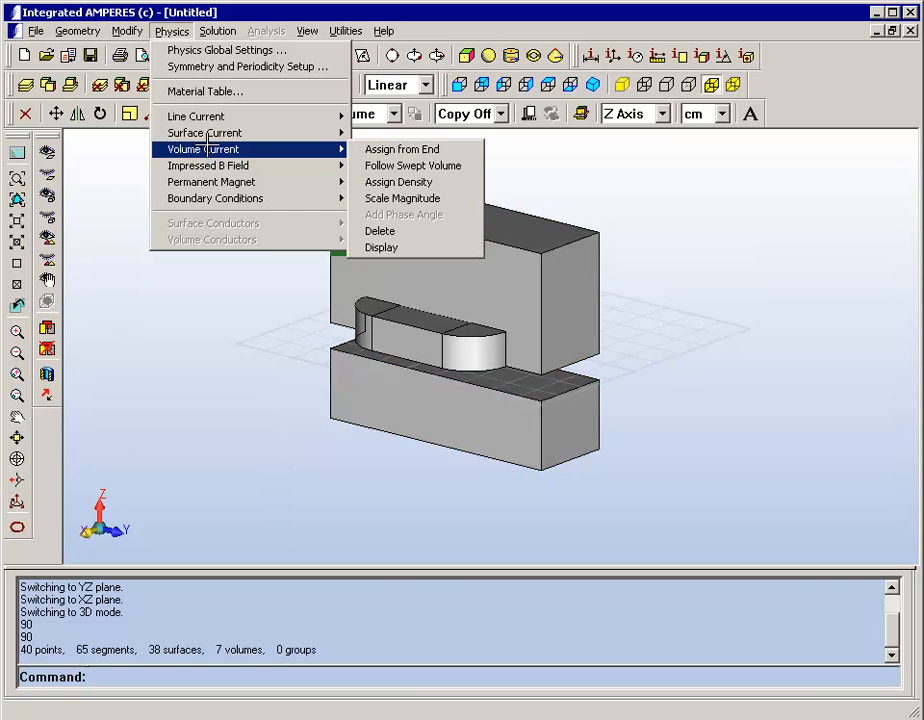
mouse_move(412, 165)
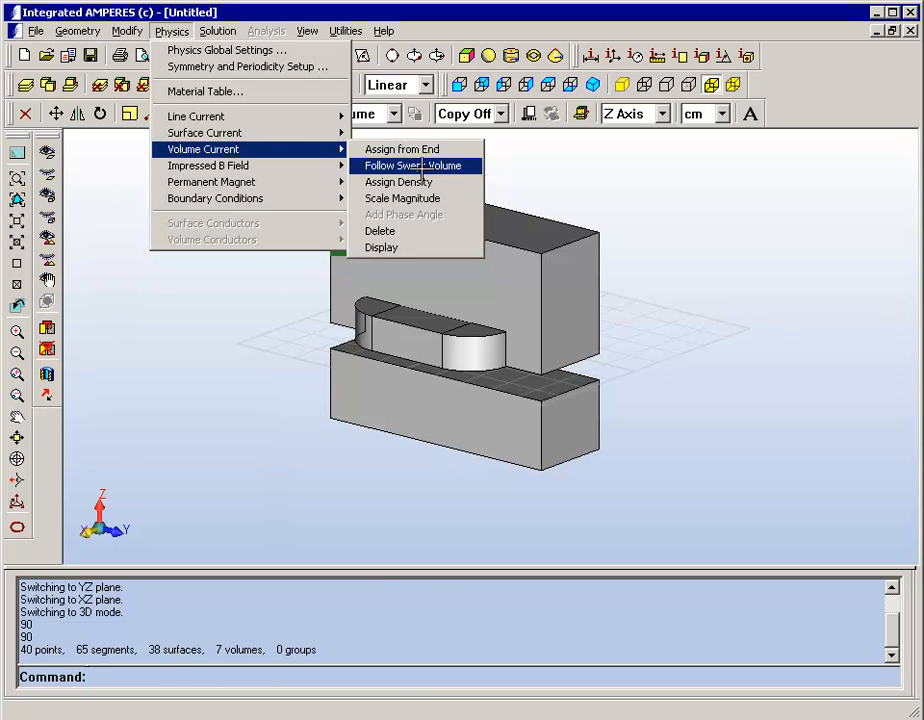
left_click(402, 149)
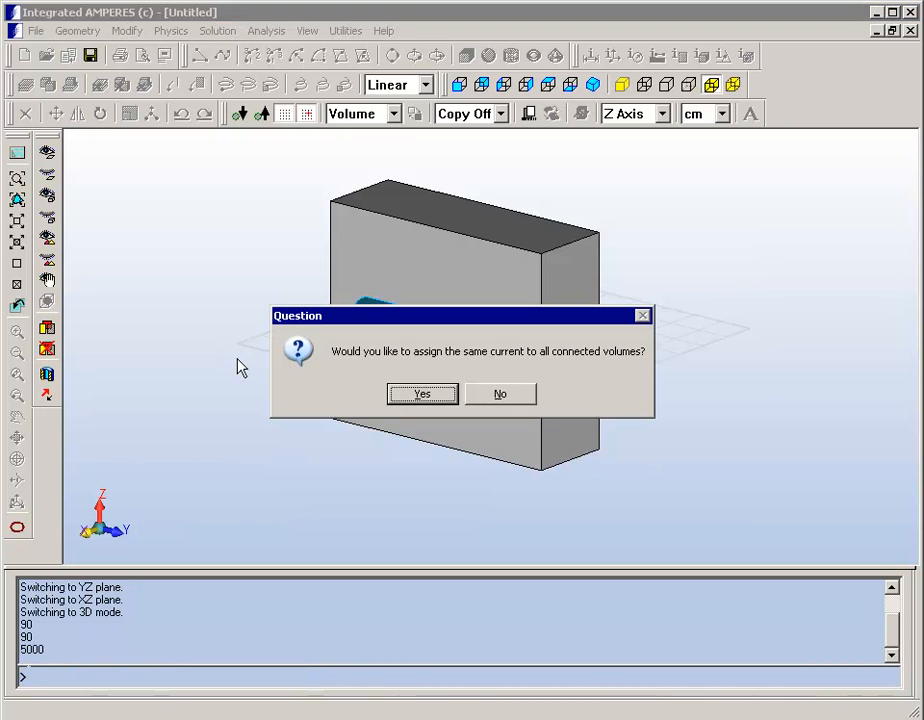
left_click(420, 393)
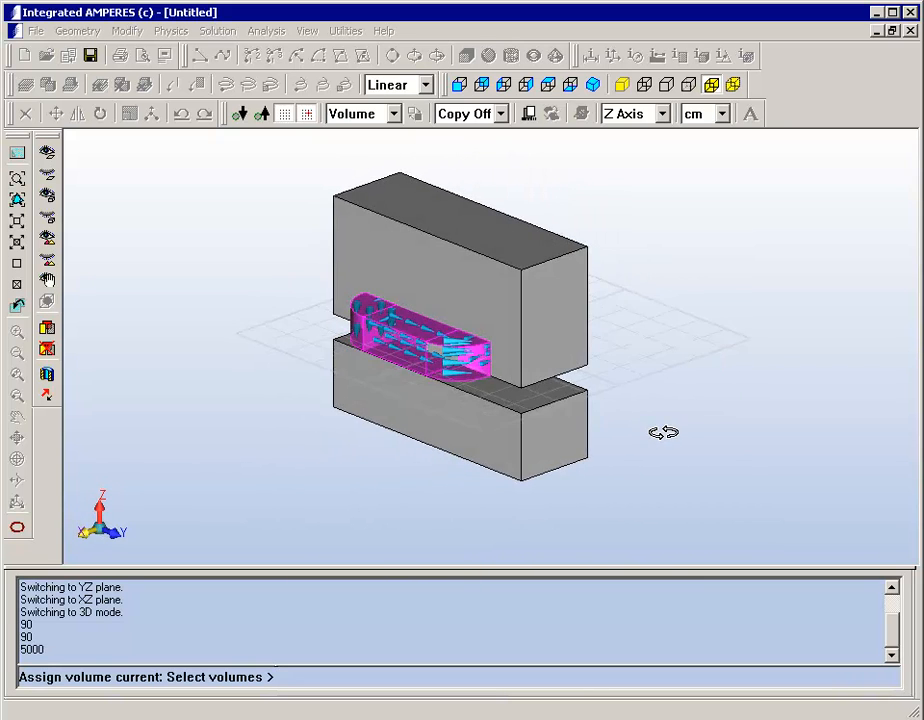
left_click_drag(664, 432, 528, 430)
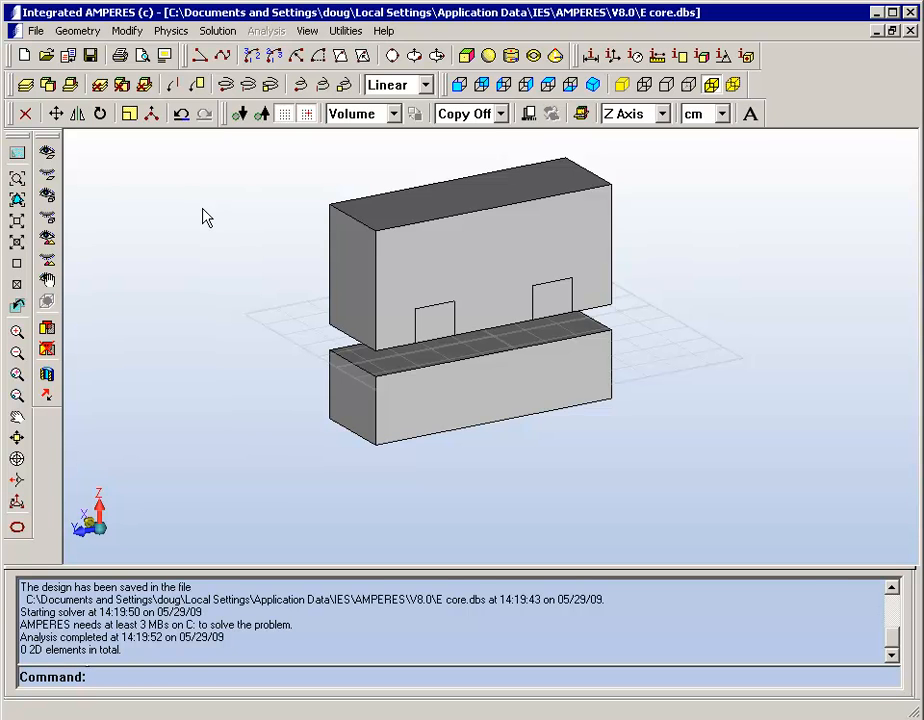
mouse_move(197, 186)
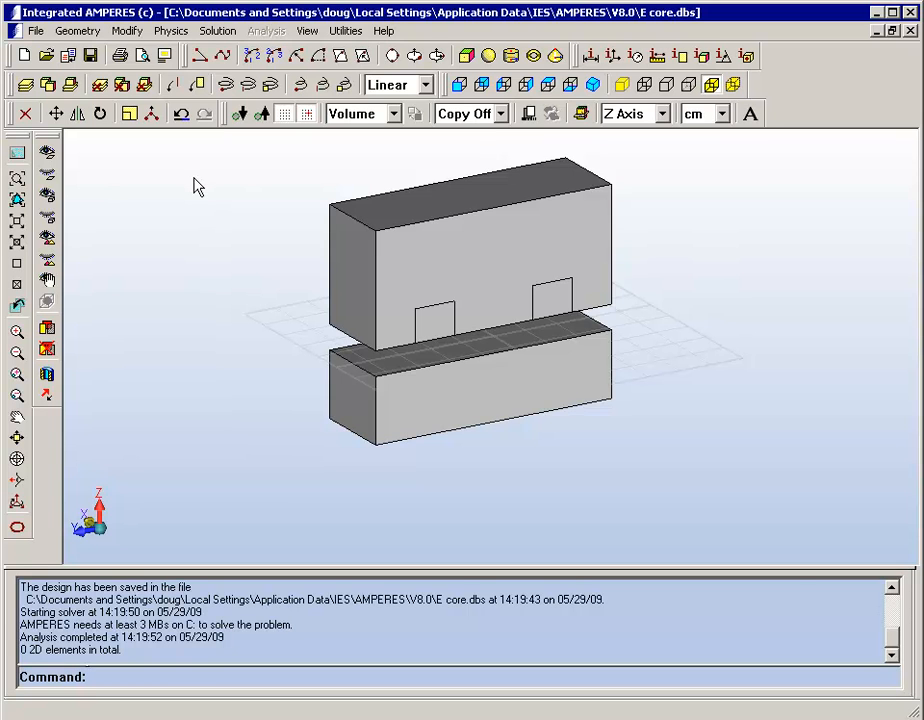
Set the X=0 plane to Anti-Symmetric in Symmetry and Periodicity Setup
left_click(171, 30)
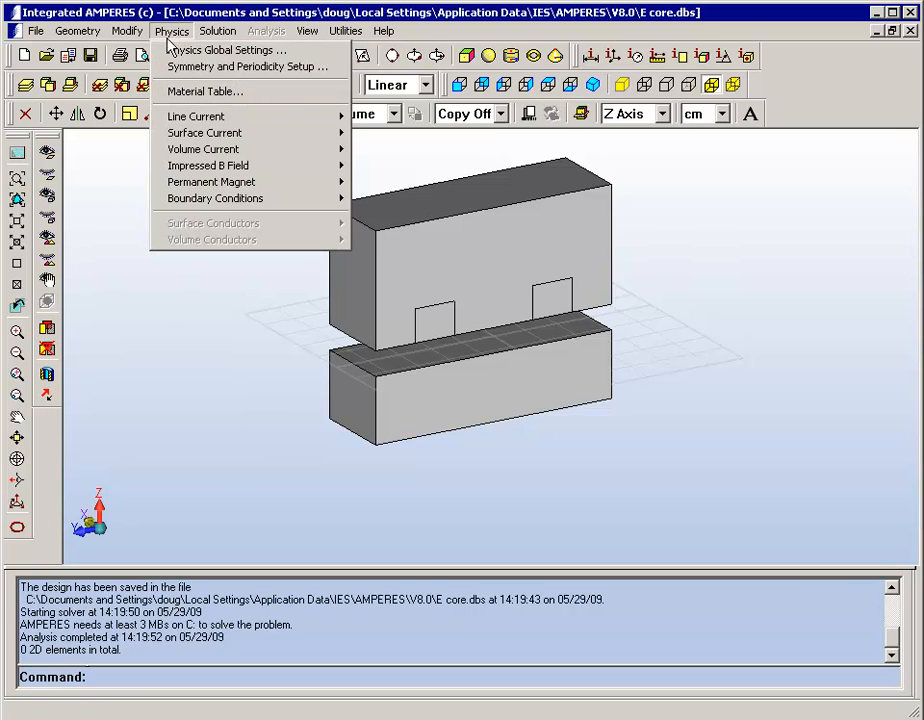
left_click(250, 66)
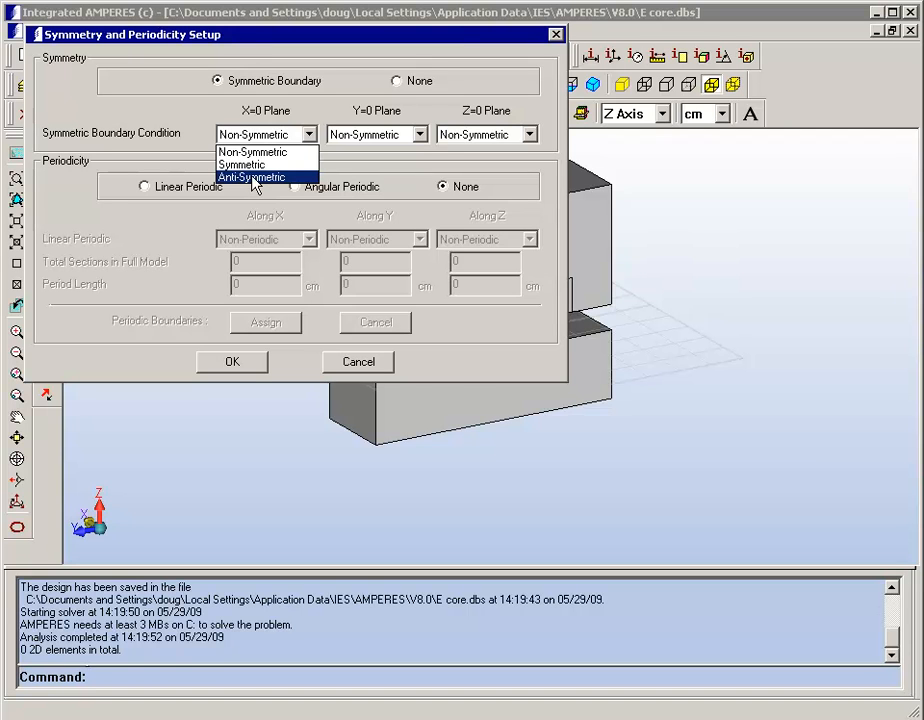
left_click(231, 361)
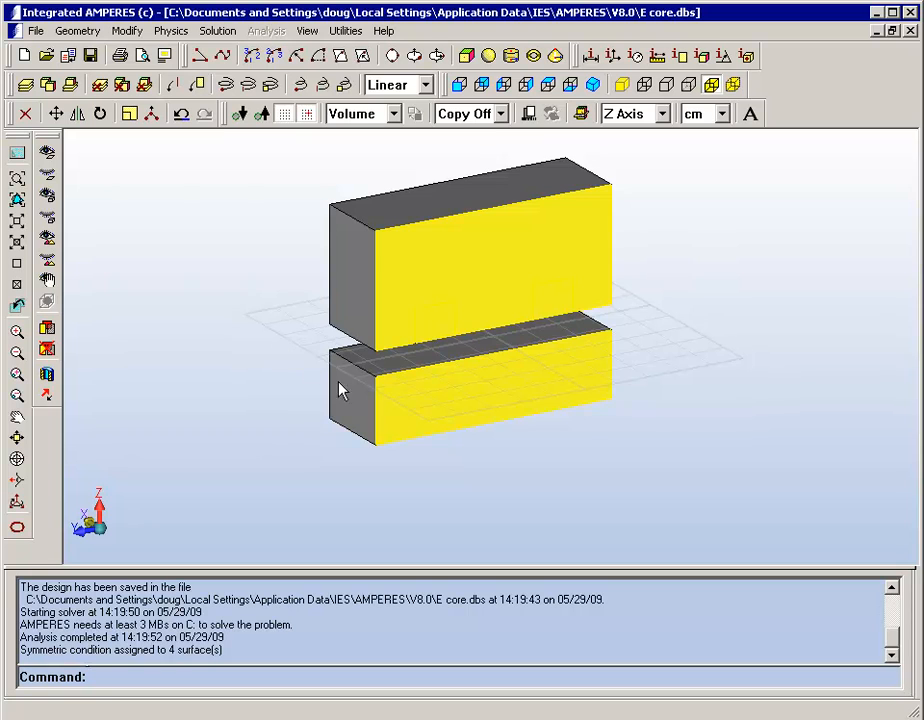
mouse_move(453, 310)
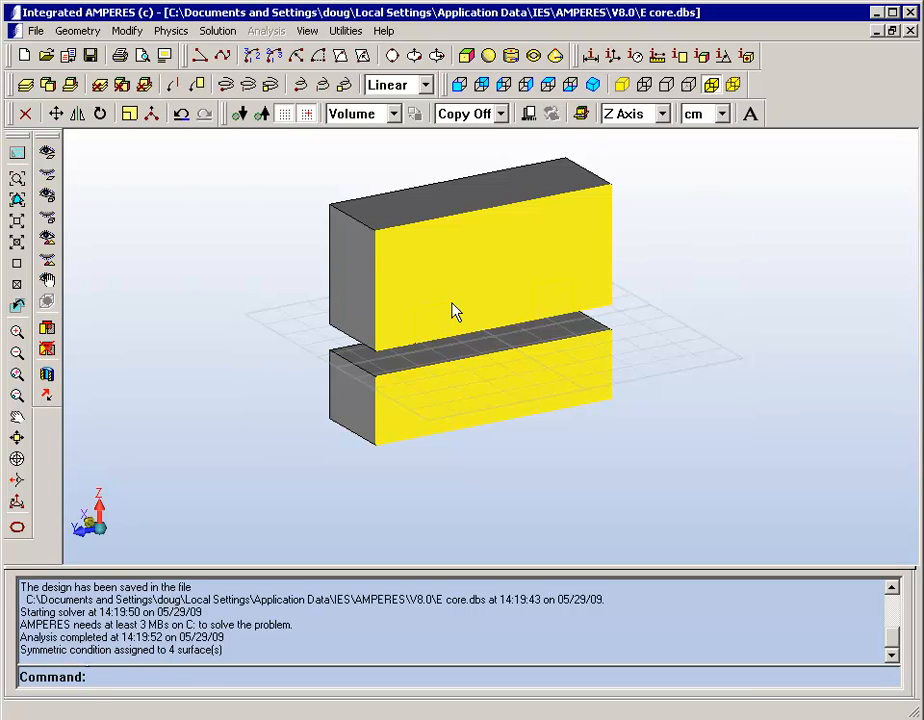
mouse_move(297, 303)
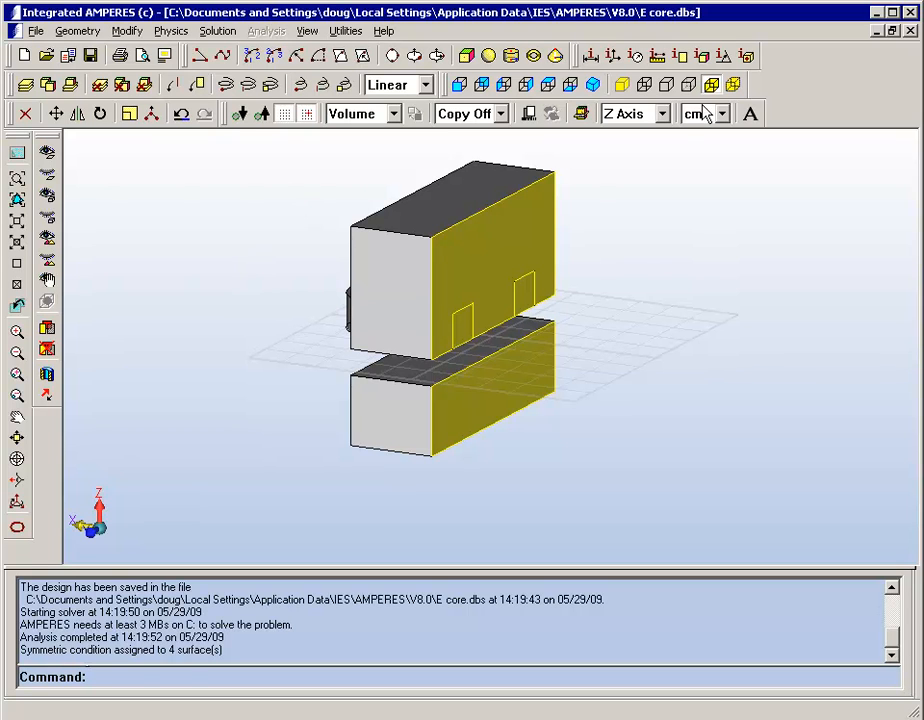
mouse_move(691, 84)
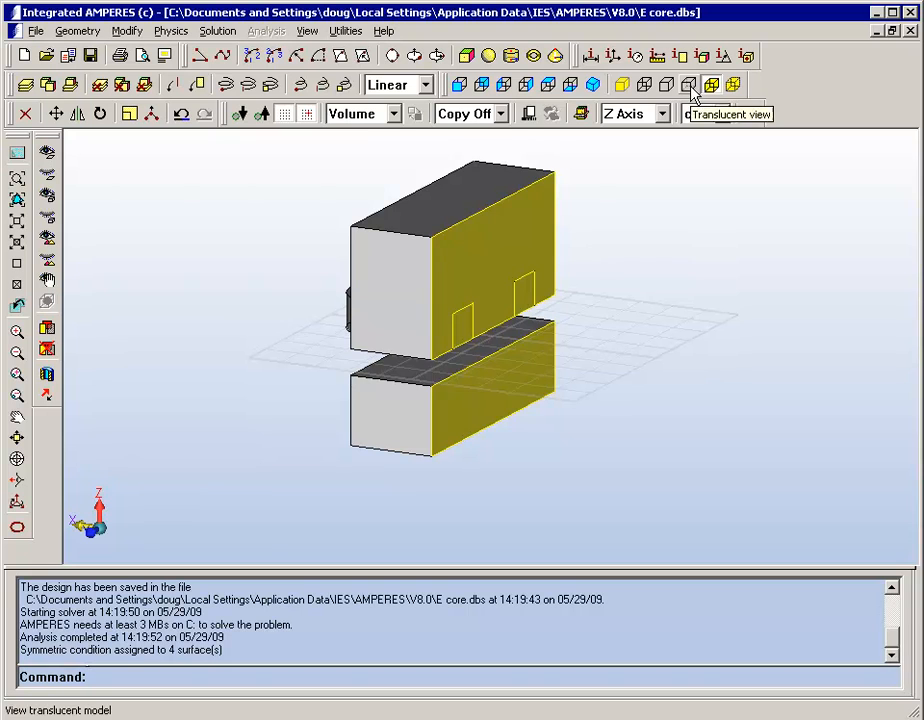
Switch to translucent view and run Solution > Solve, producing a 382-element mesh
left_click(690, 84)
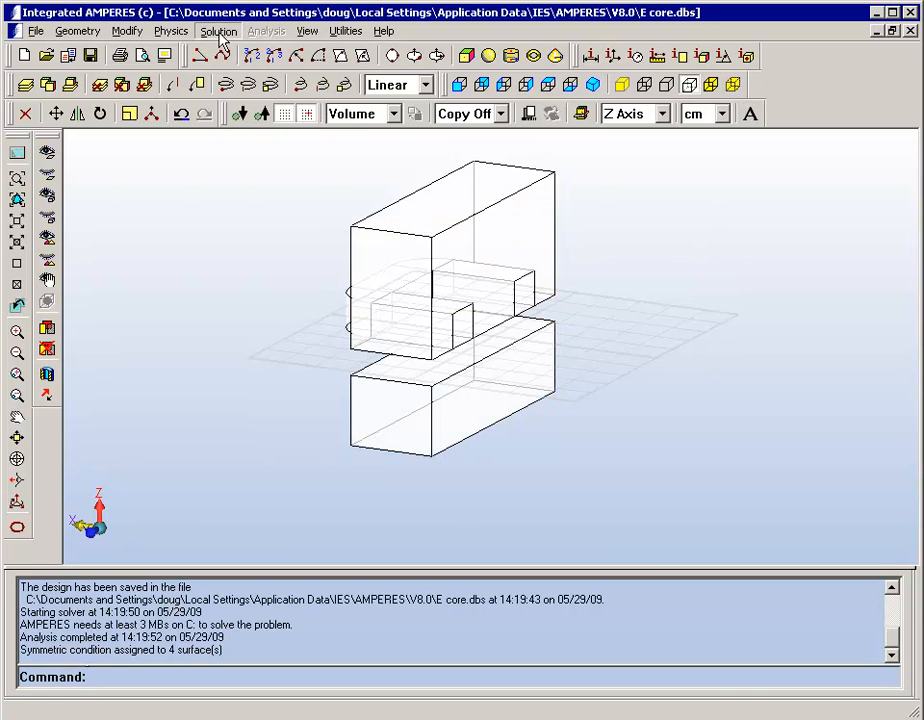
left_click(218, 31)
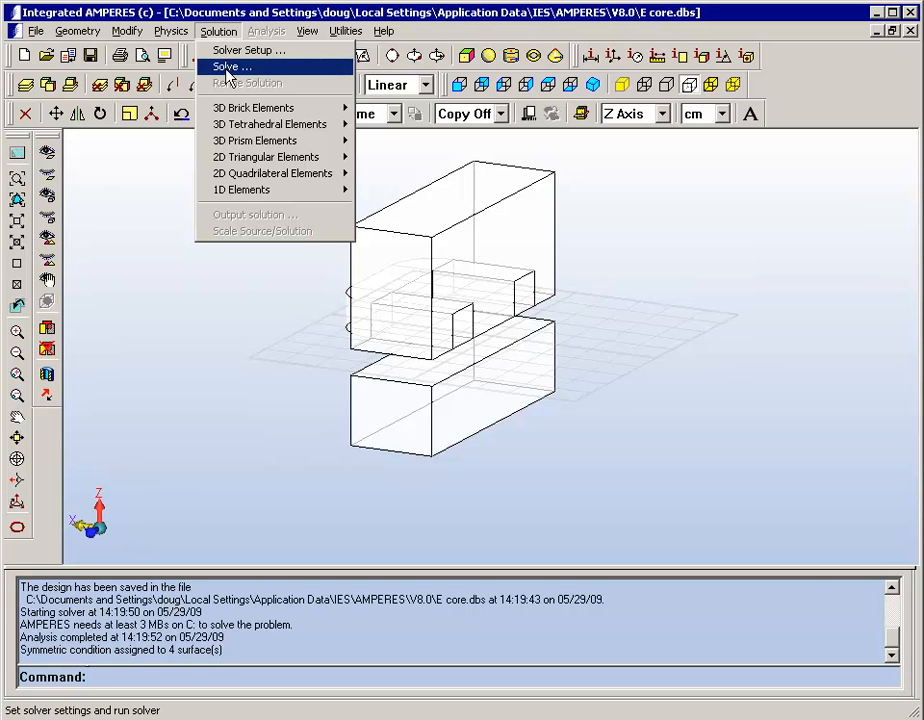
left_click(232, 66)
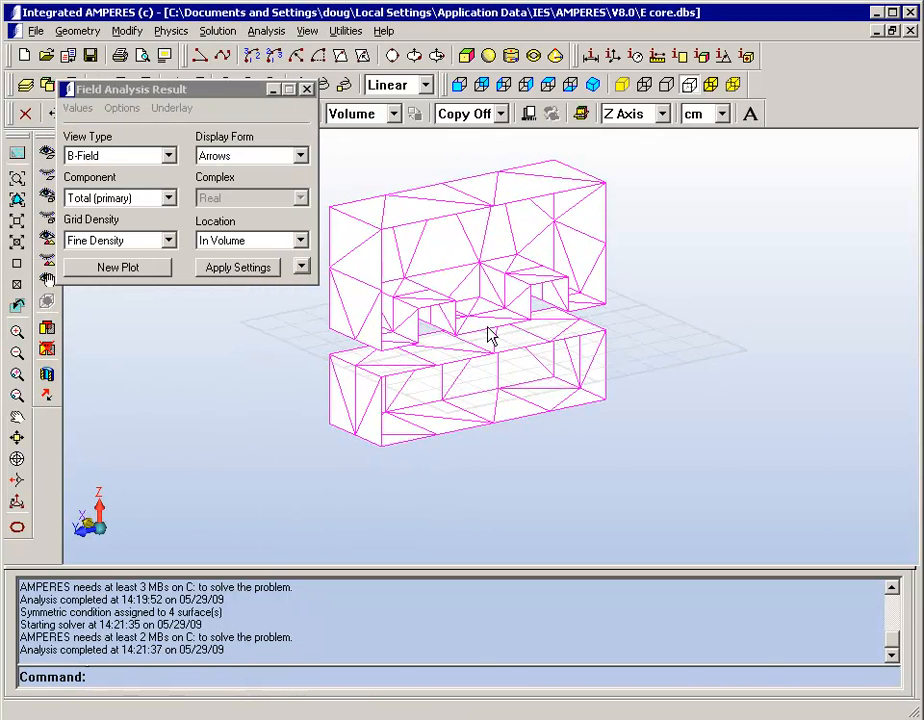
left_click(217, 31)
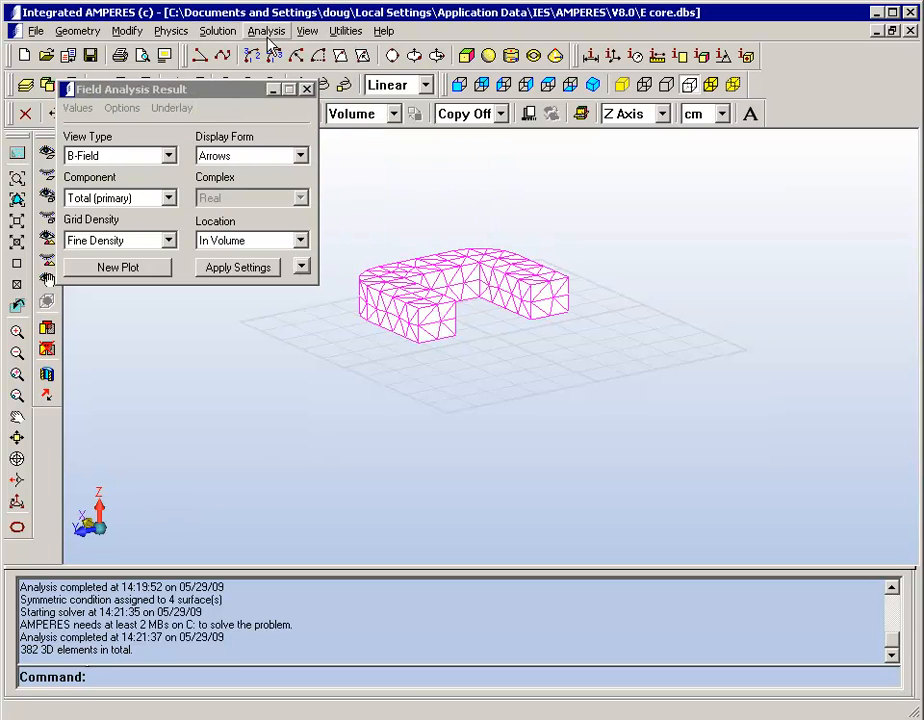
Compute force on the core volume: Fx 0, Fy 0.3685, Fz and Fm 167.1 N
left_click(266, 31)
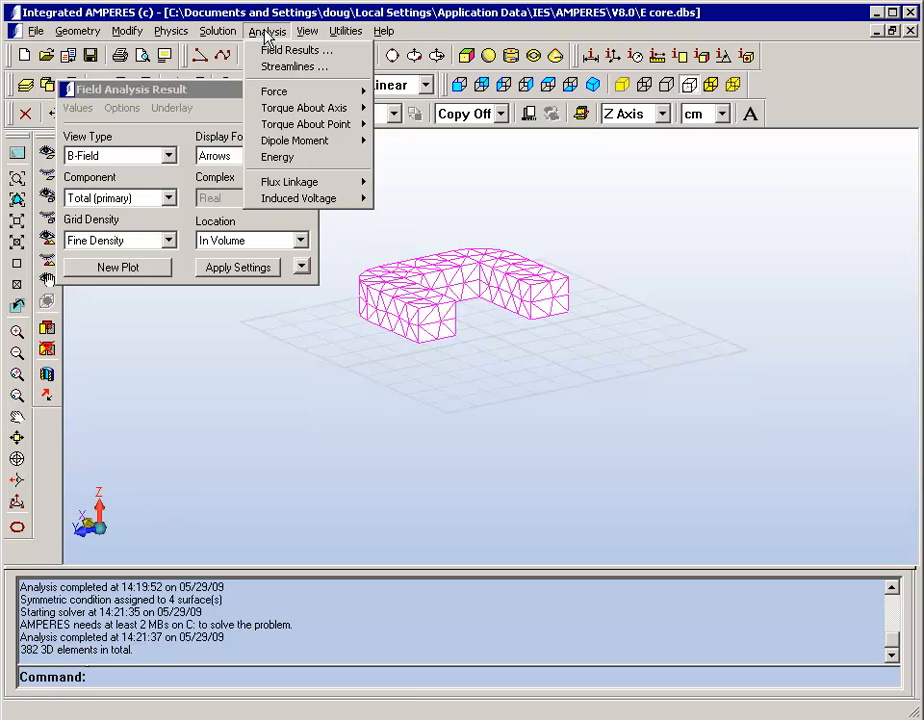
mouse_move(290, 91)
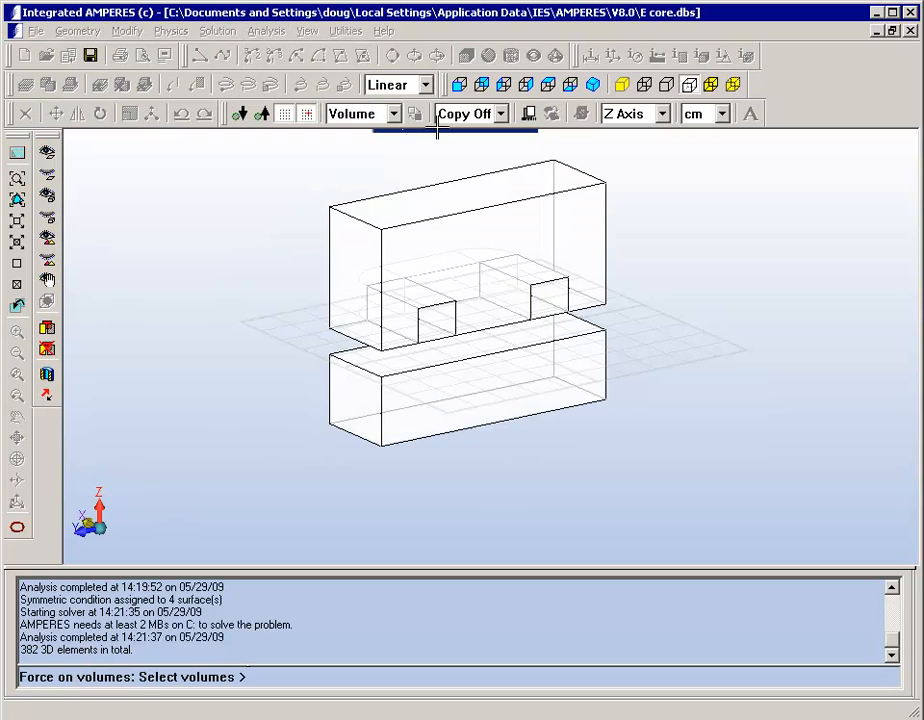
left_click(500, 393)
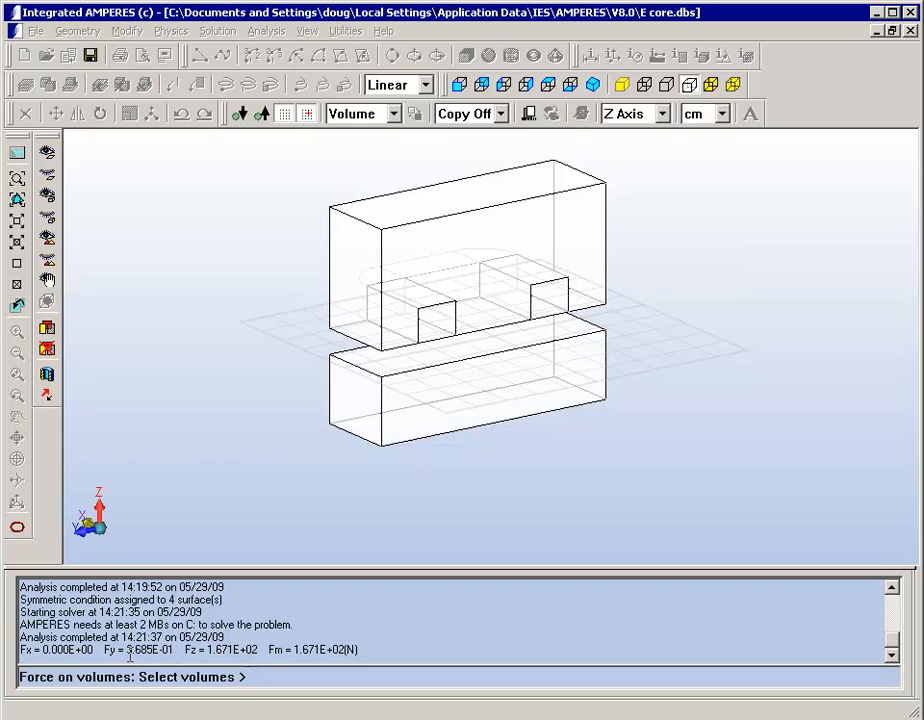
mouse_move(203, 648)
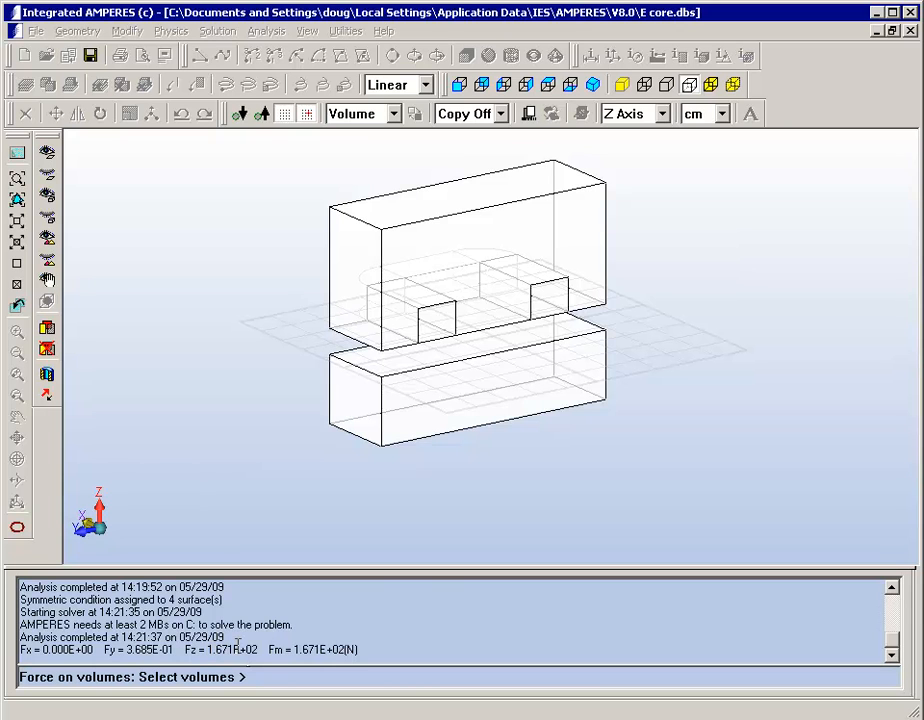
mouse_move(258, 461)
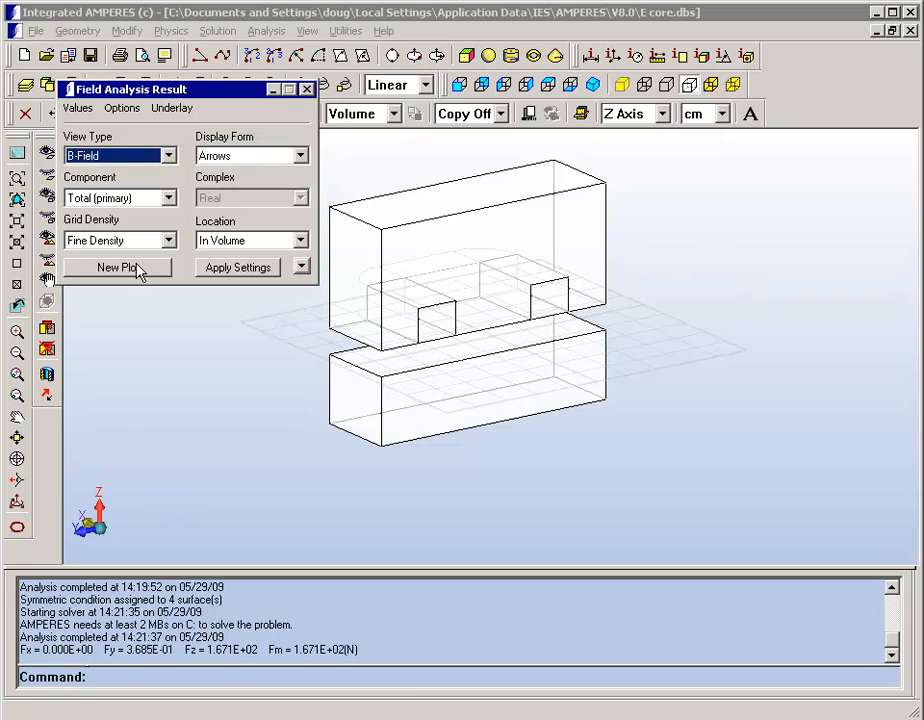
Set the B-field arrow plot location to On Plane
left_click(117, 267)
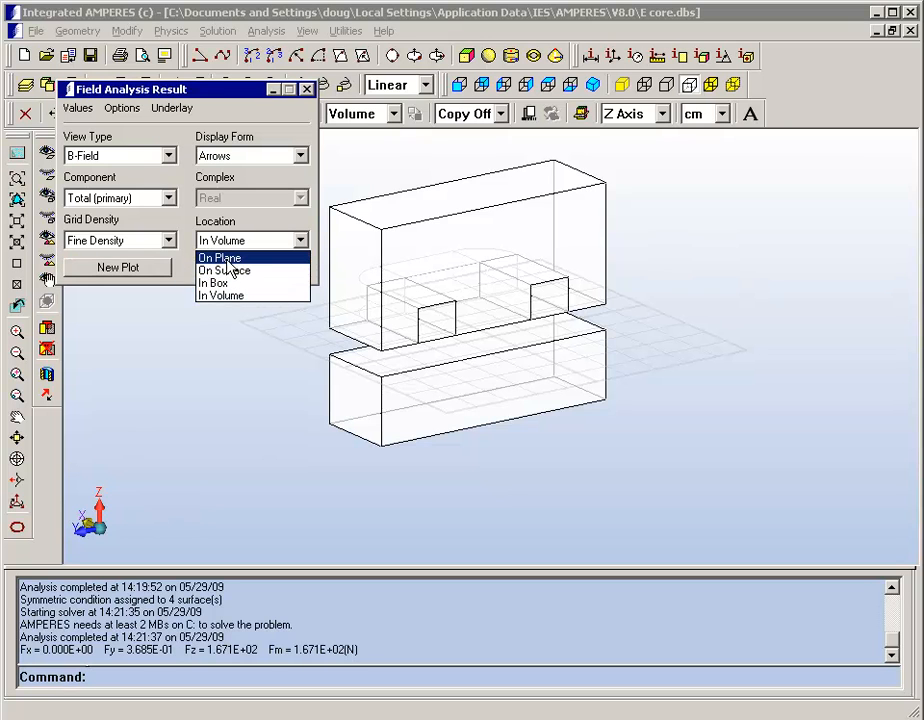
left_click(218, 257)
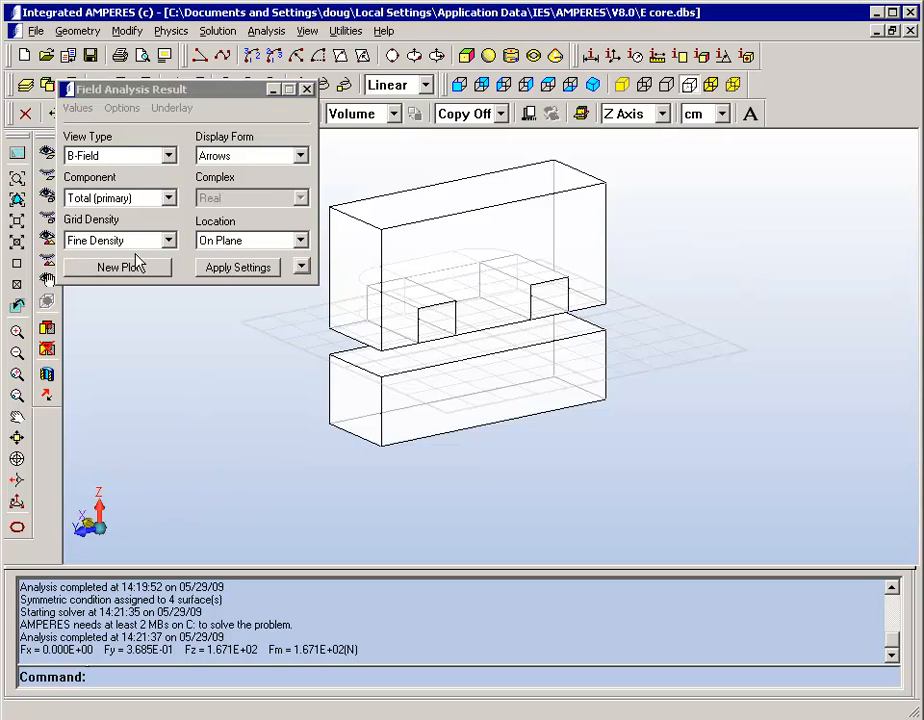